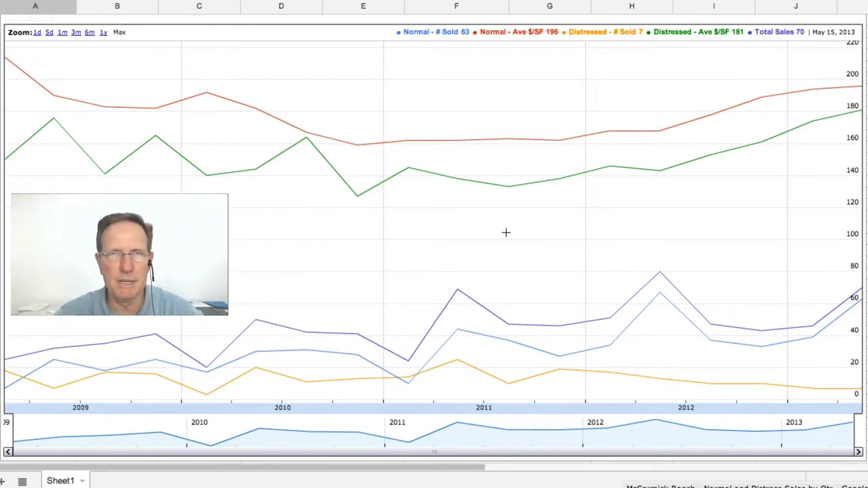
pyautogui.moveTo(151, 334)
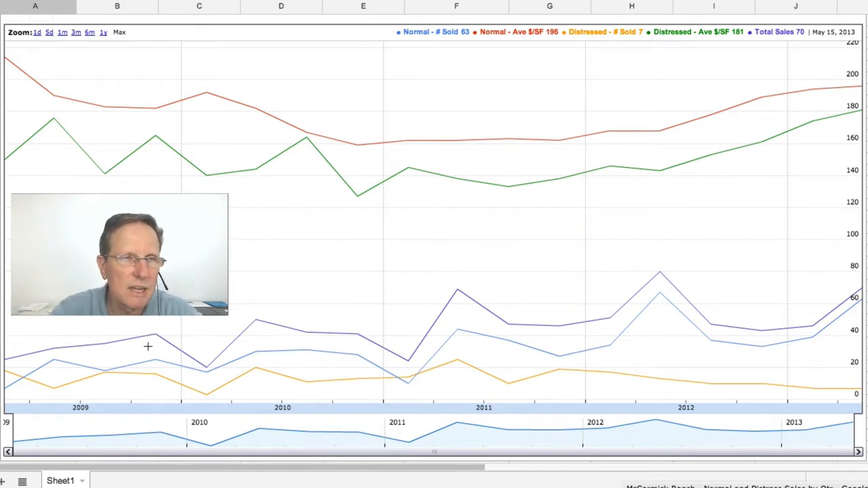
pyautogui.moveTo(154, 335)
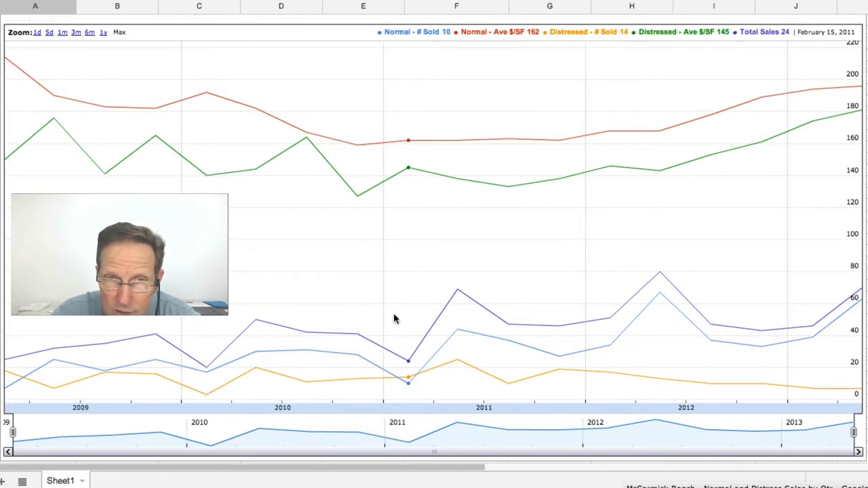
pyautogui.moveTo(660, 275)
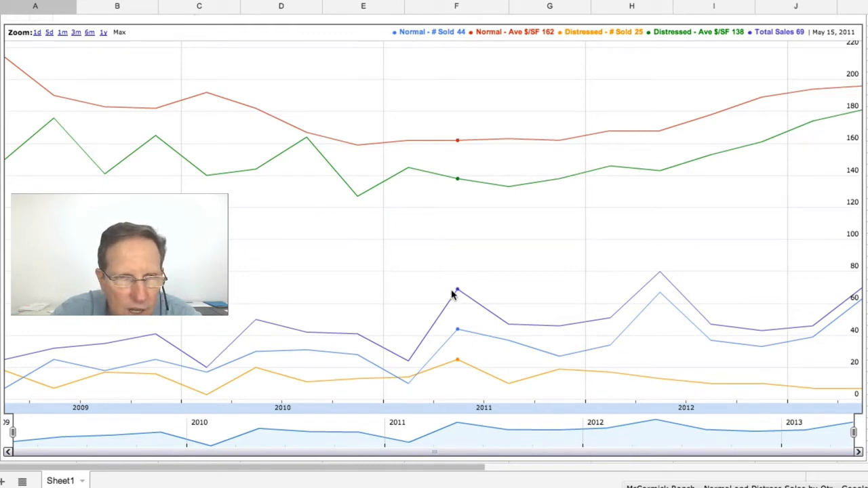
pyautogui.moveTo(283, 328)
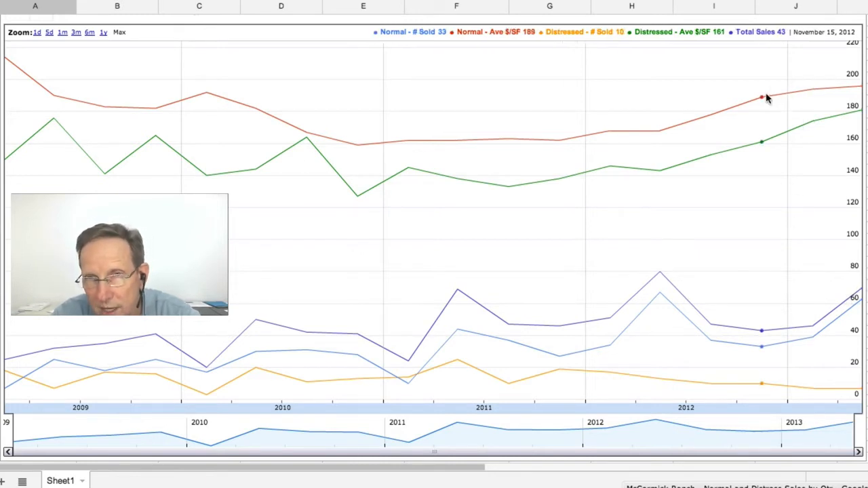
pyautogui.moveTo(660, 133)
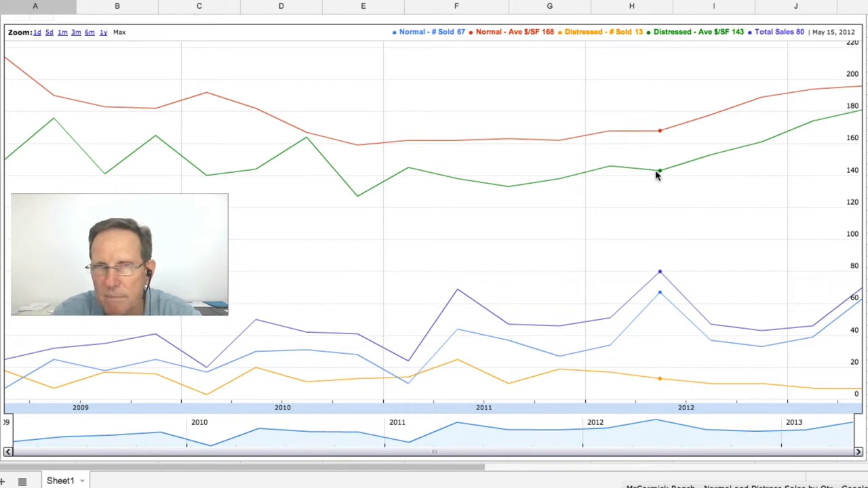
pyautogui.moveTo(660, 132)
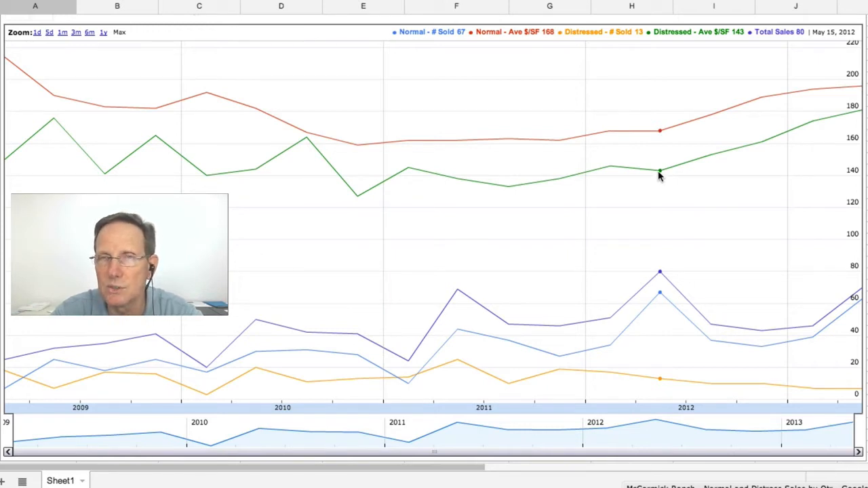
pyautogui.moveTo(510, 141)
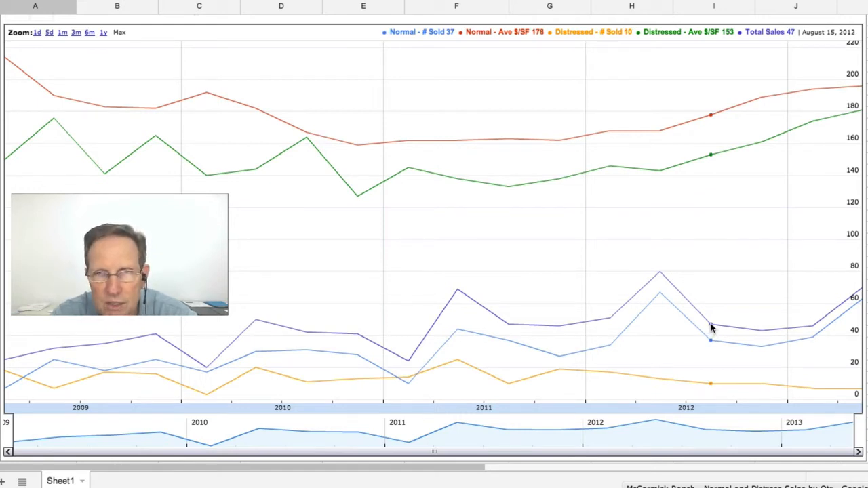
pyautogui.moveTo(509, 324)
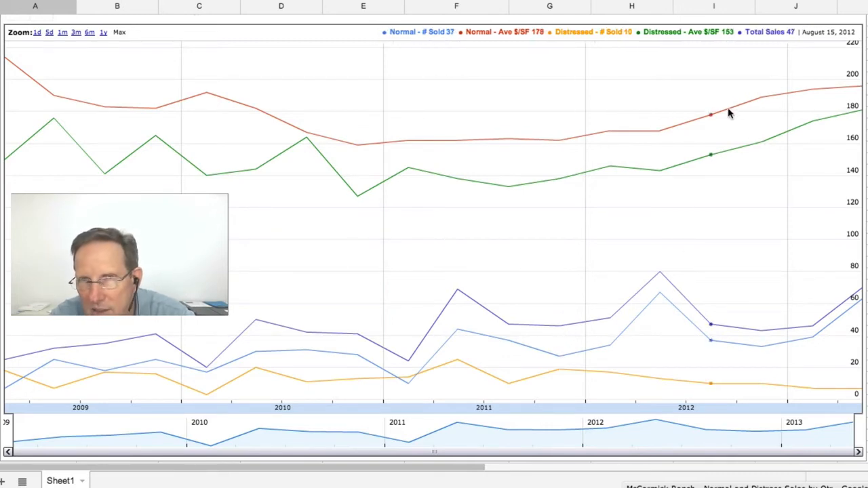
pyautogui.moveTo(729, 346)
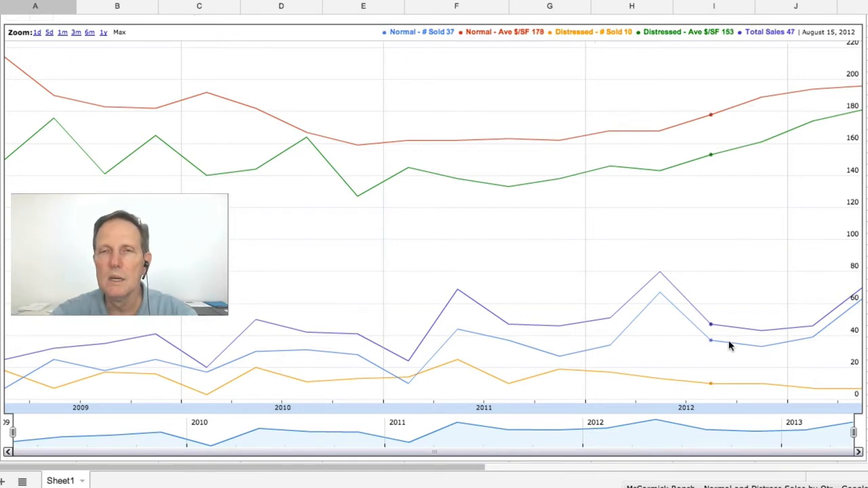
pyautogui.moveTo(559, 370)
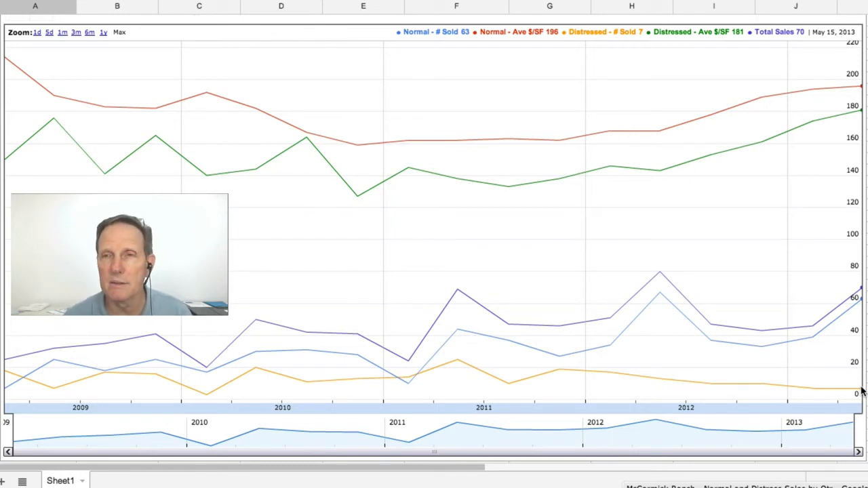
pyautogui.moveTo(856, 306)
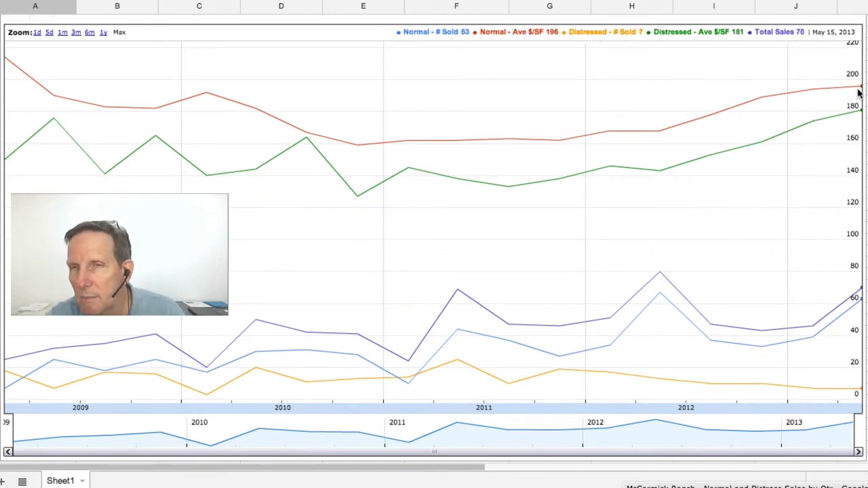
pyautogui.moveTo(846, 95)
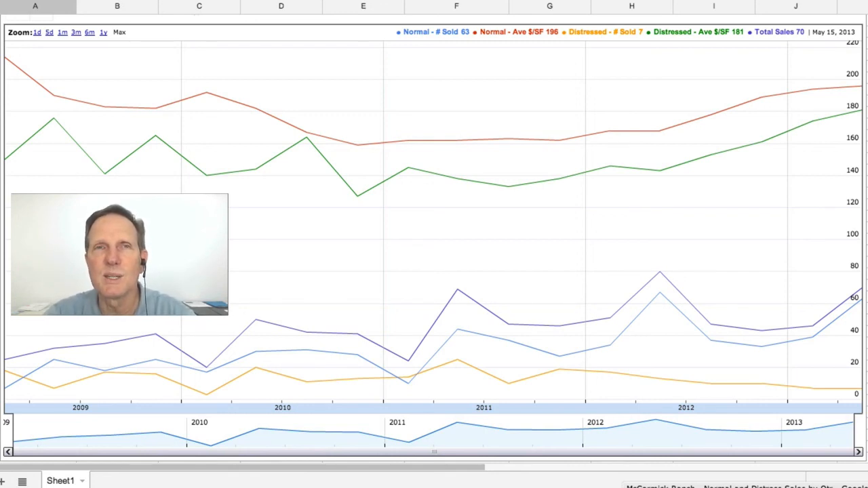
pyautogui.click(549, 6)
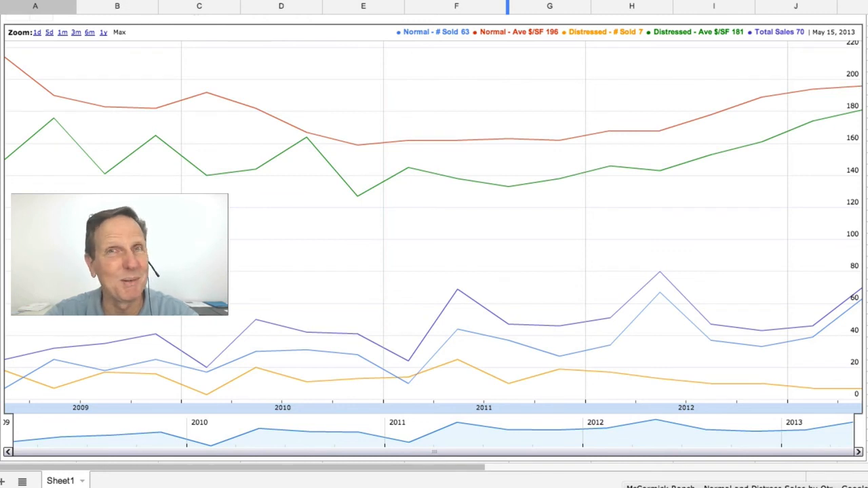